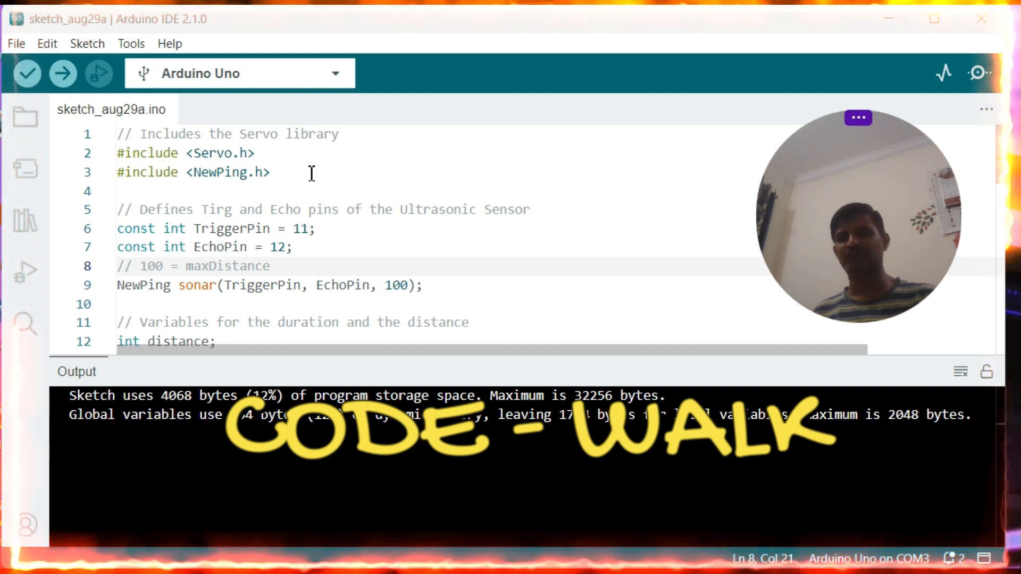
mouse_move(283, 219)
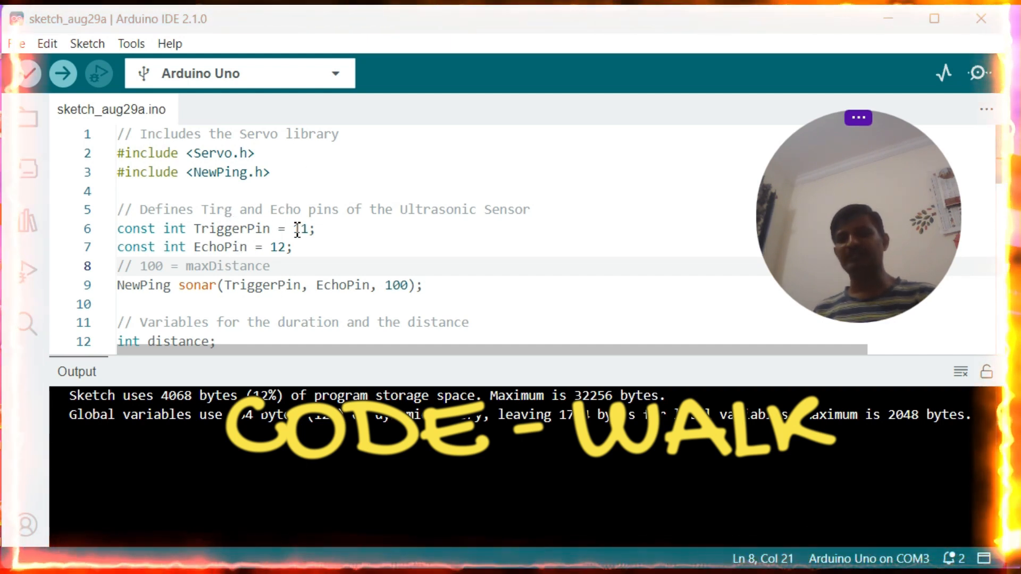
Review the radar sketch code and upload it to the Arduino Uno on COM3.
scroll(down, 3)
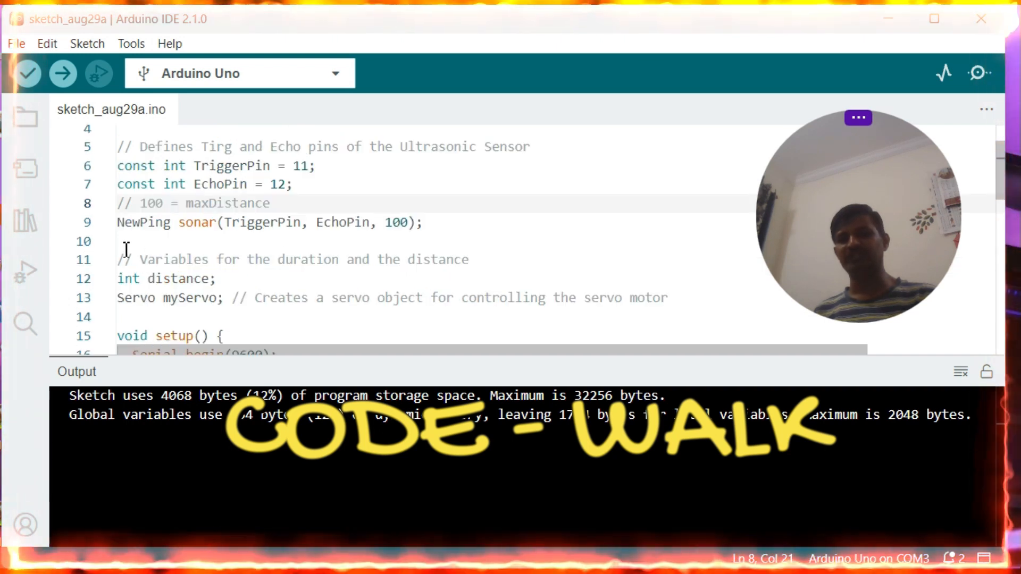
scroll(down, 3)
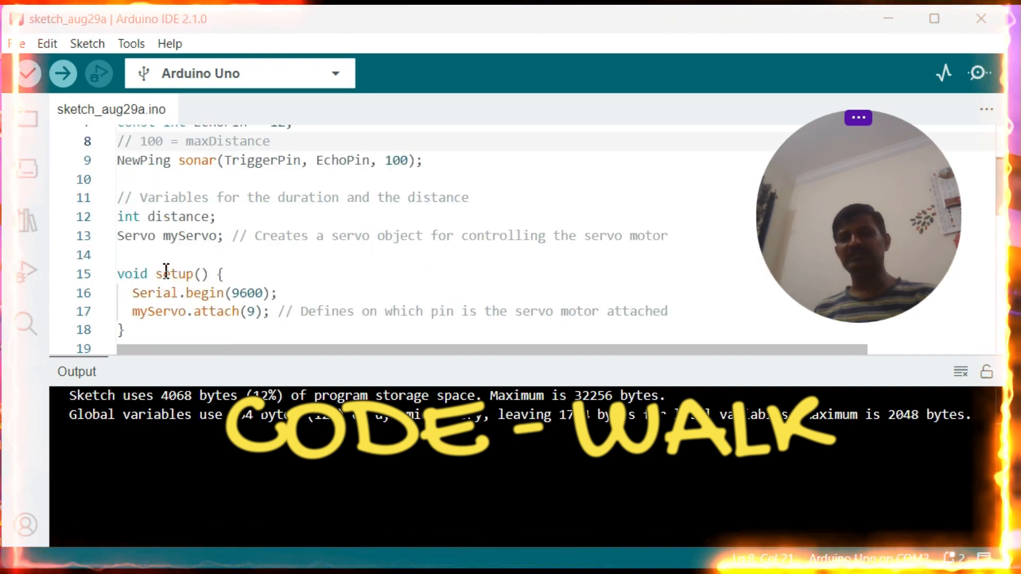
scroll(down, 3)
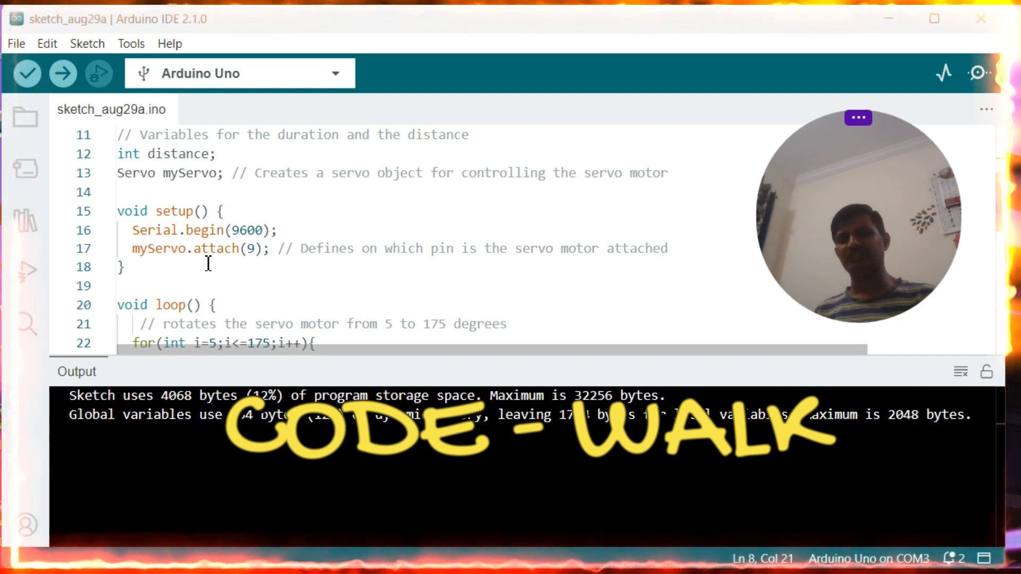
scroll(down, 3)
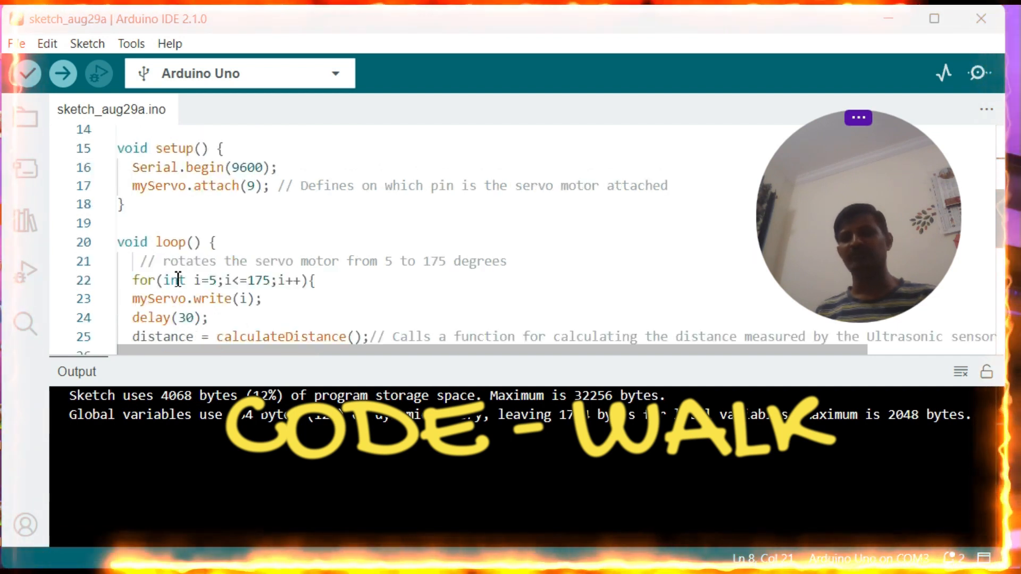
scroll(down, 3)
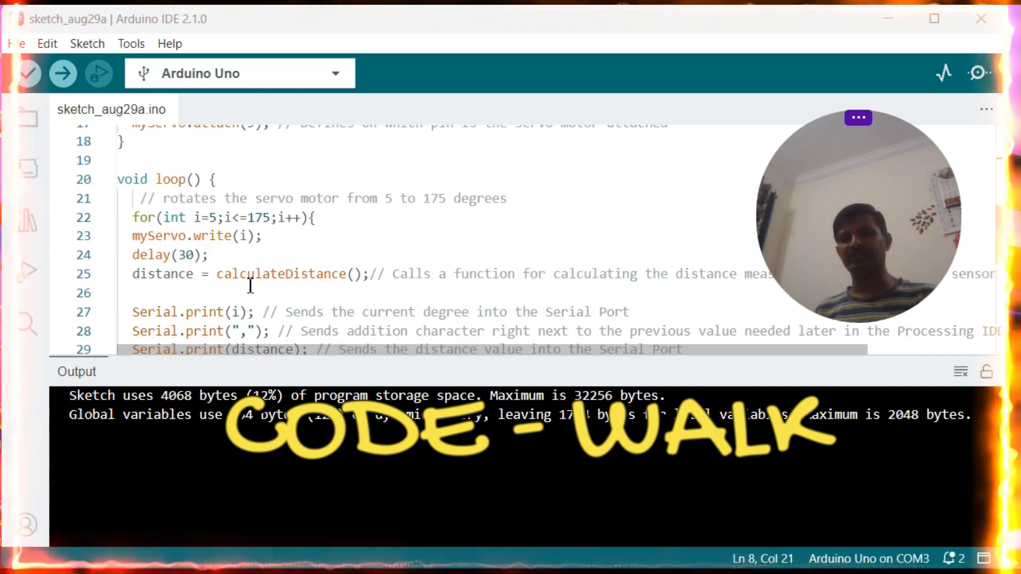
scroll(down, 3)
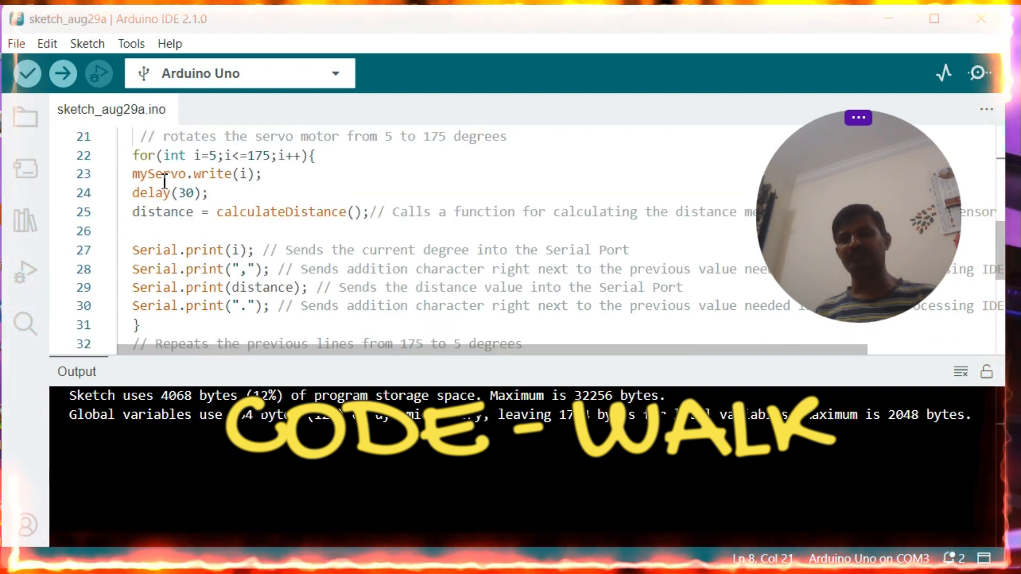
mouse_move(234, 230)
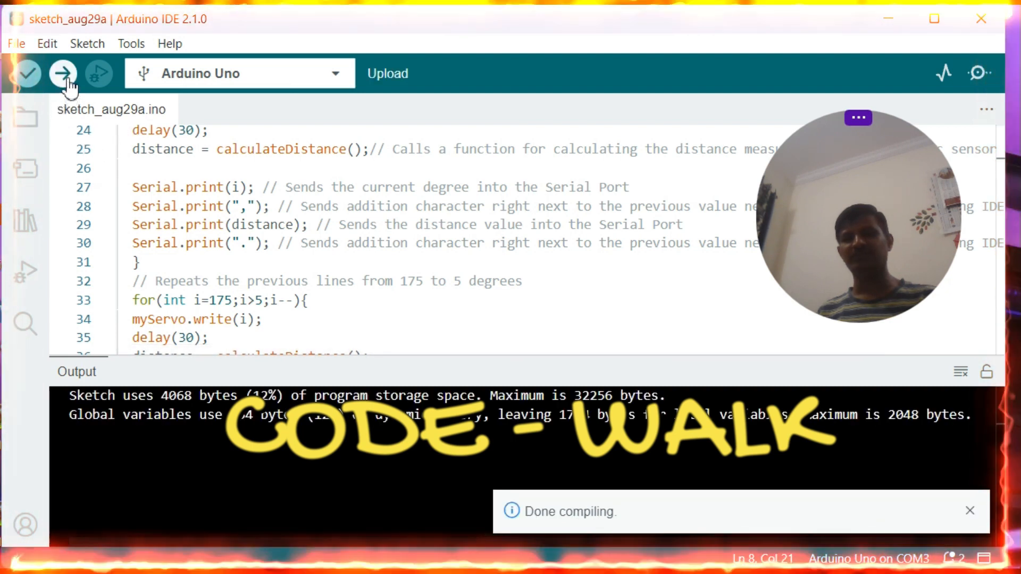
click(62, 75)
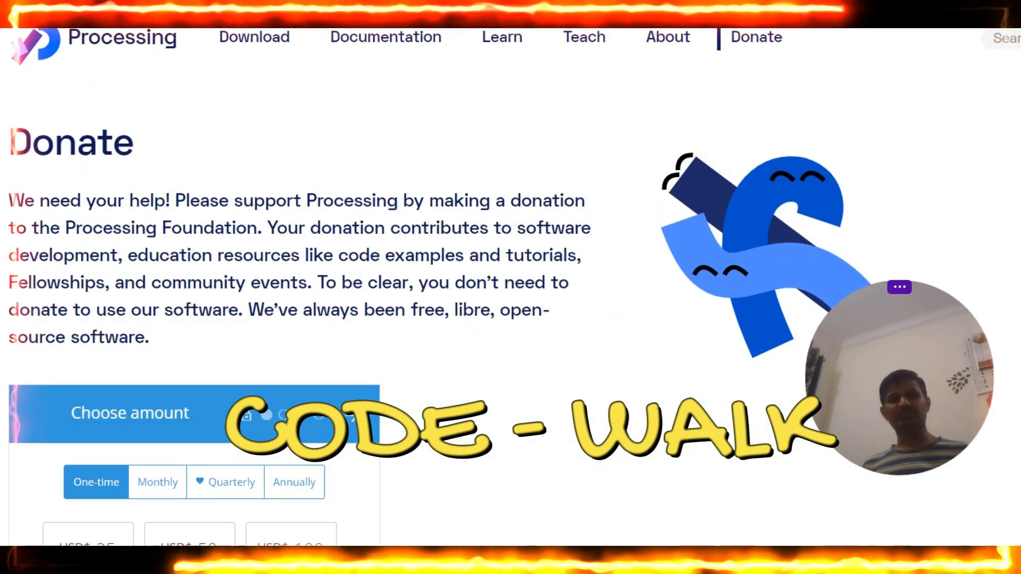
mouse_move(165, 393)
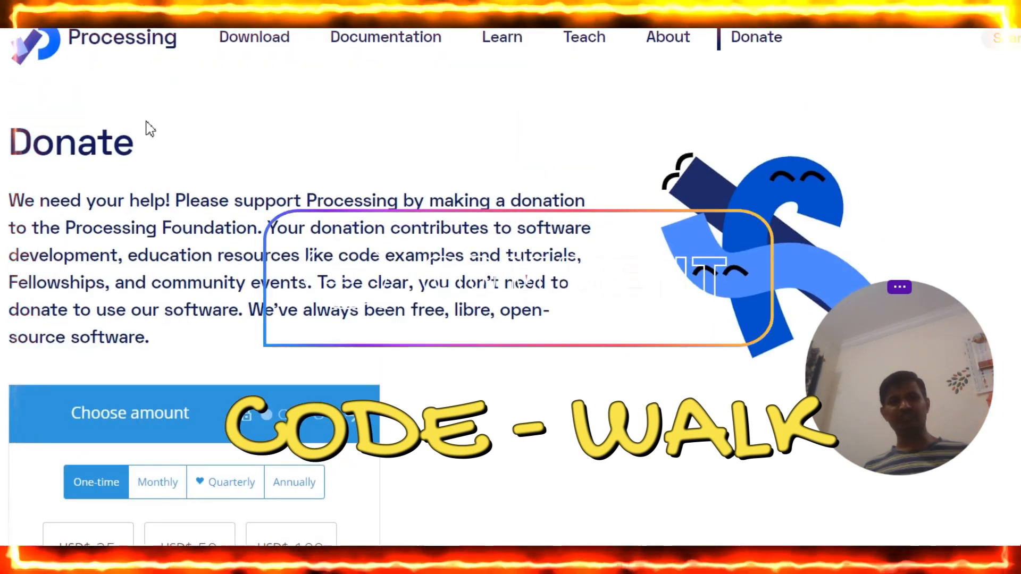
Leave the Processing Donate page and switch to File Explorer.
click(253, 36)
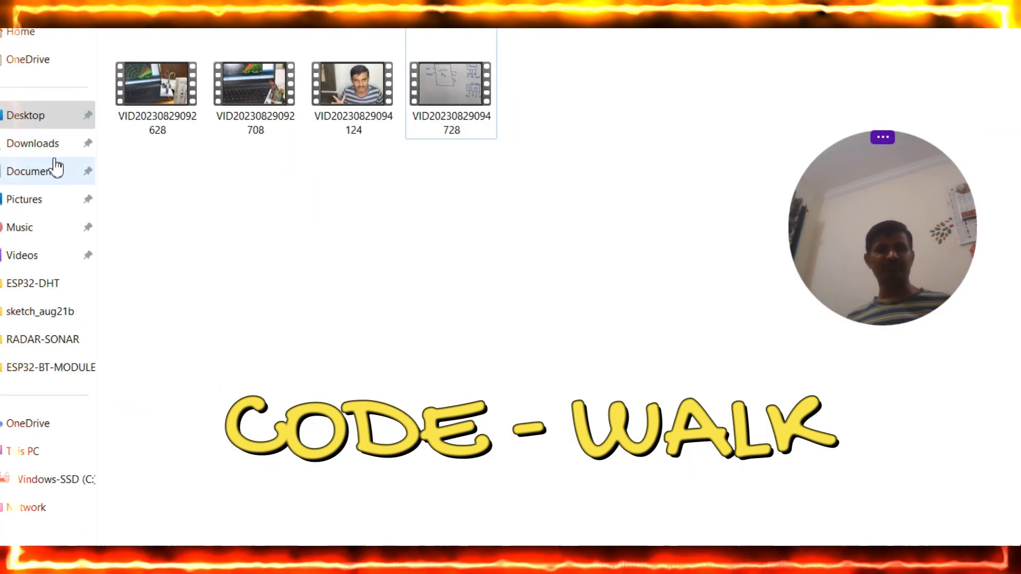
Extract the processing-4.3-windows-x64 zip into the Downloads folder.
click(33, 143)
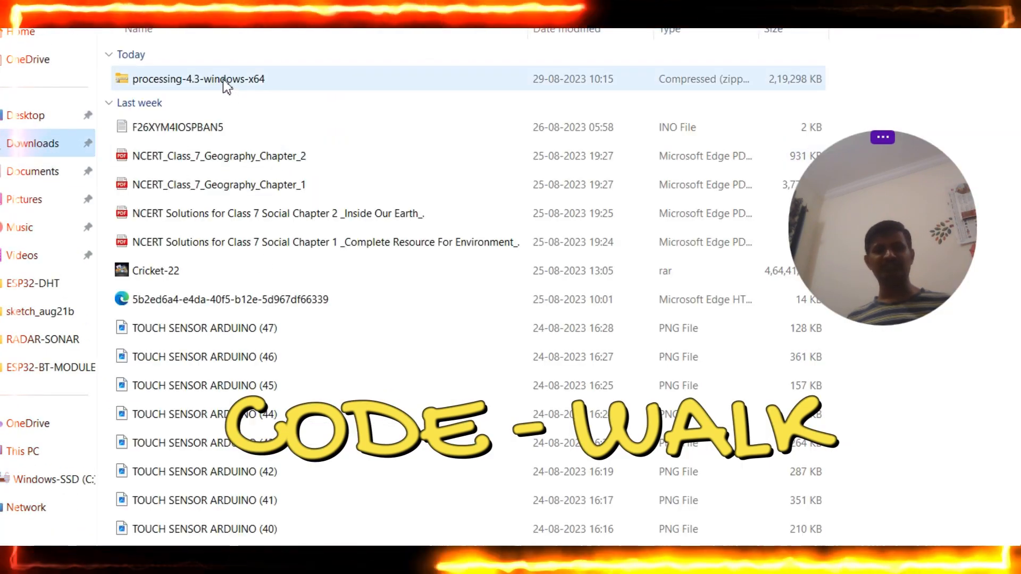
click(196, 79)
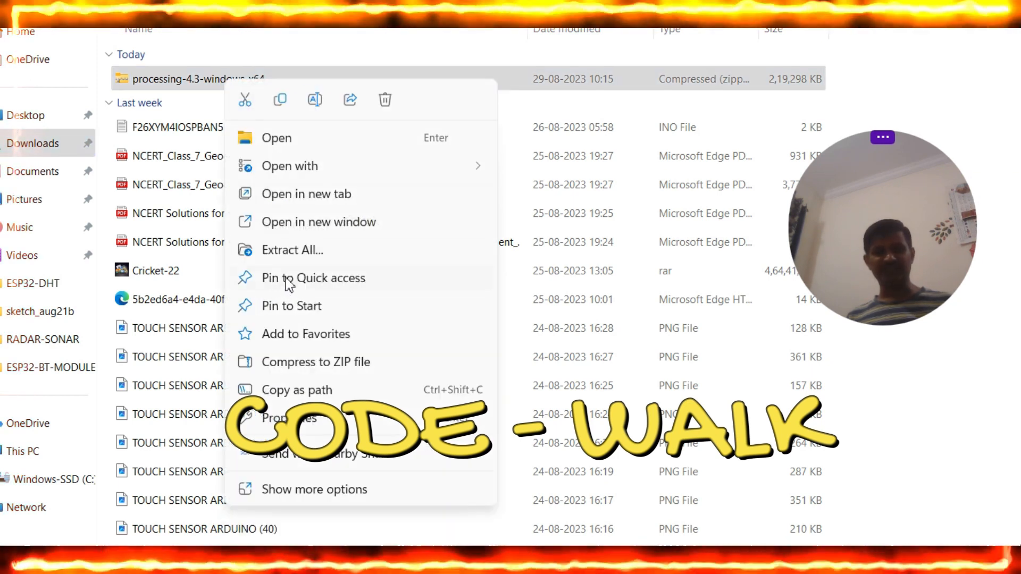
click(292, 250)
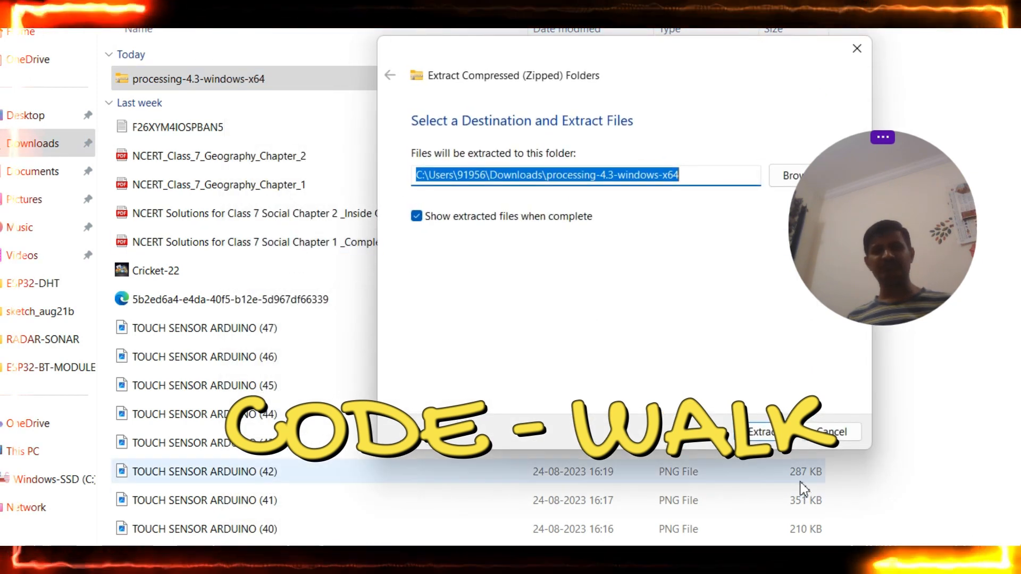
click(764, 432)
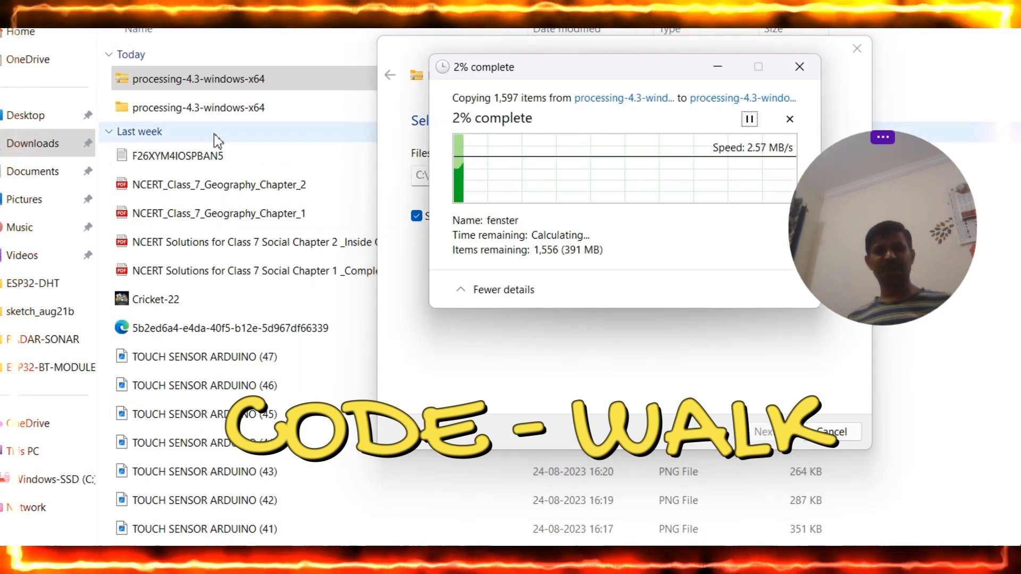
mouse_move(304, 139)
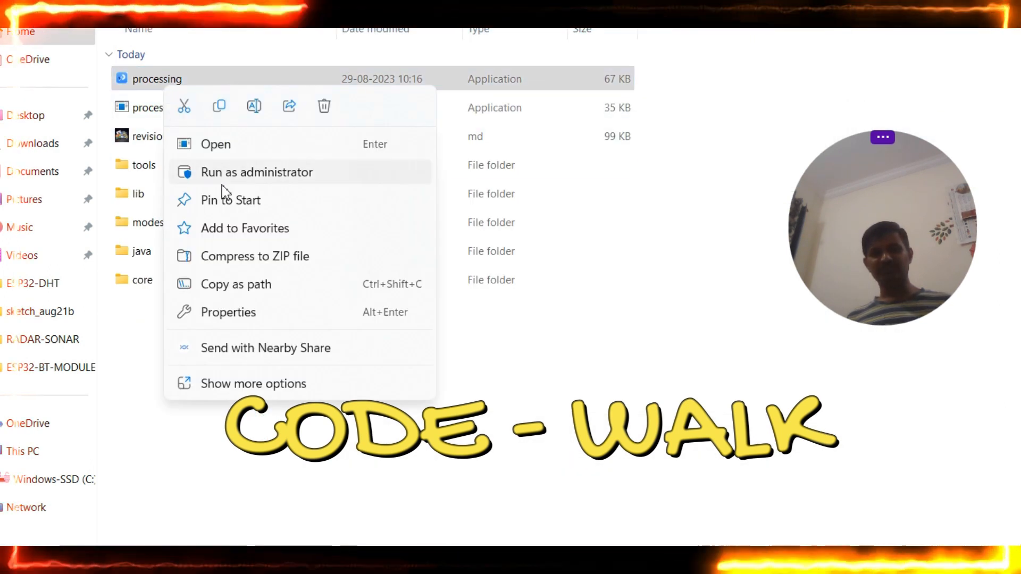
Run processing.exe past the SmartScreen warning and load the radar sketch 230829a.
click(257, 173)
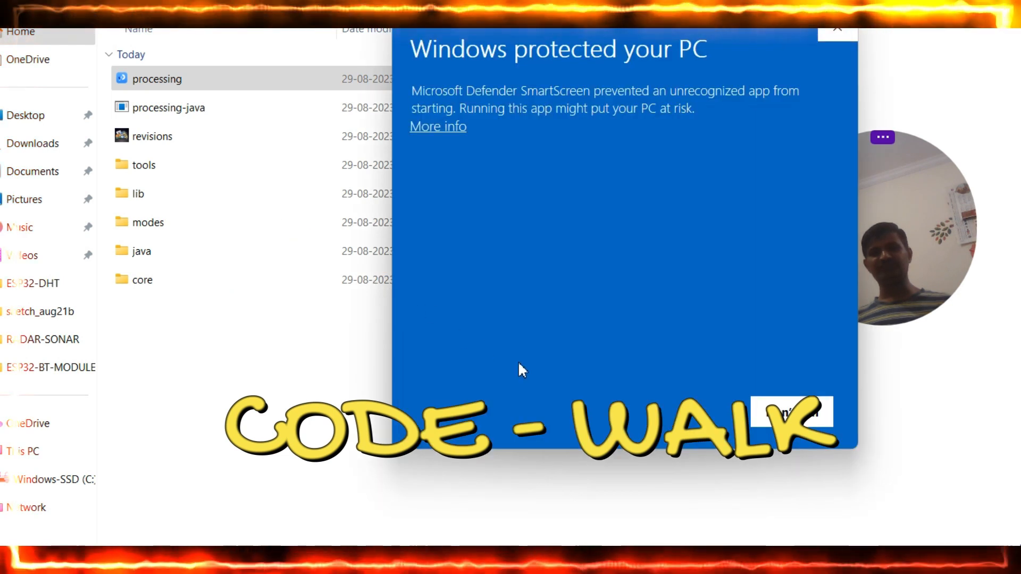
click(437, 126)
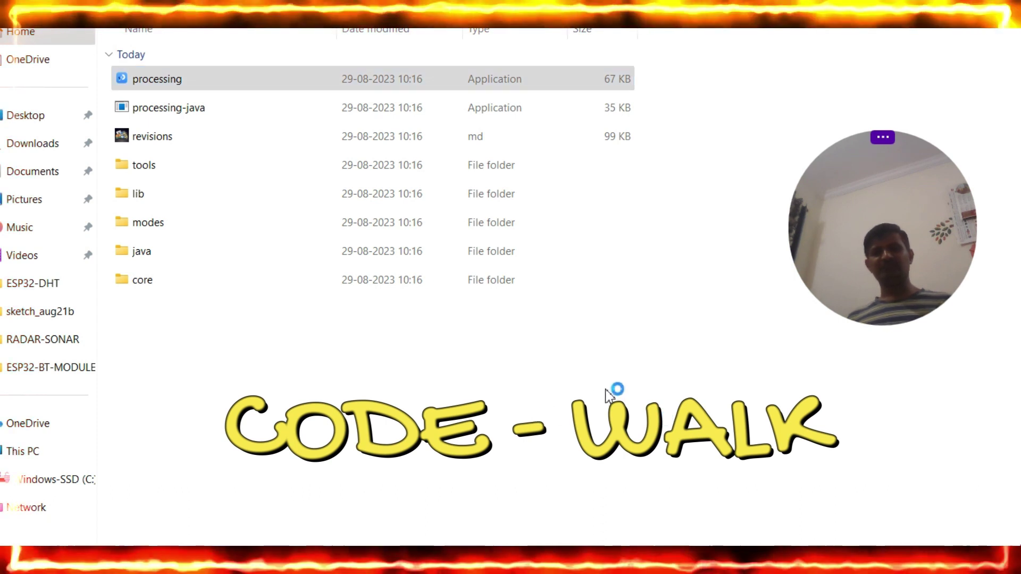
double_click(158, 79)
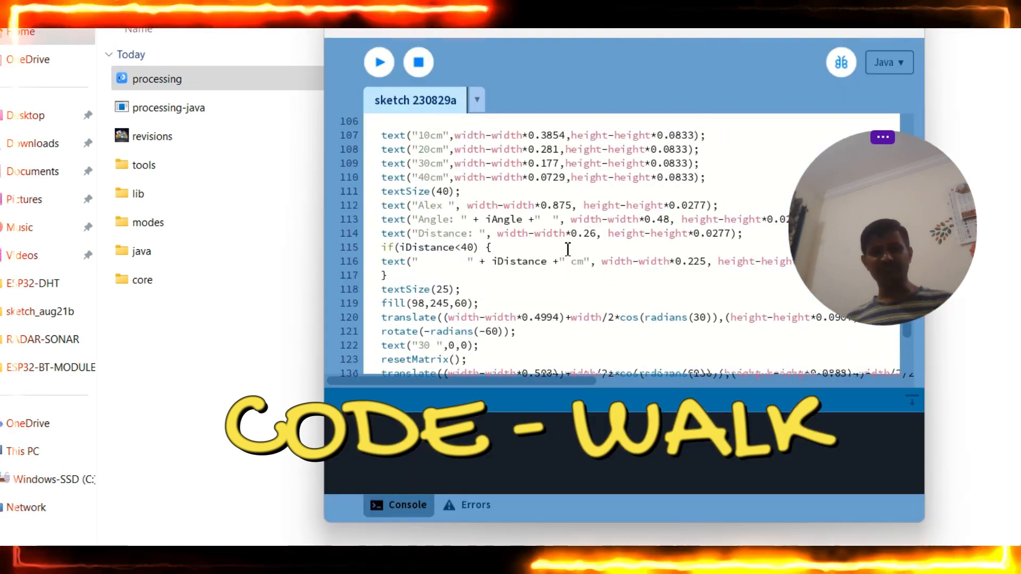